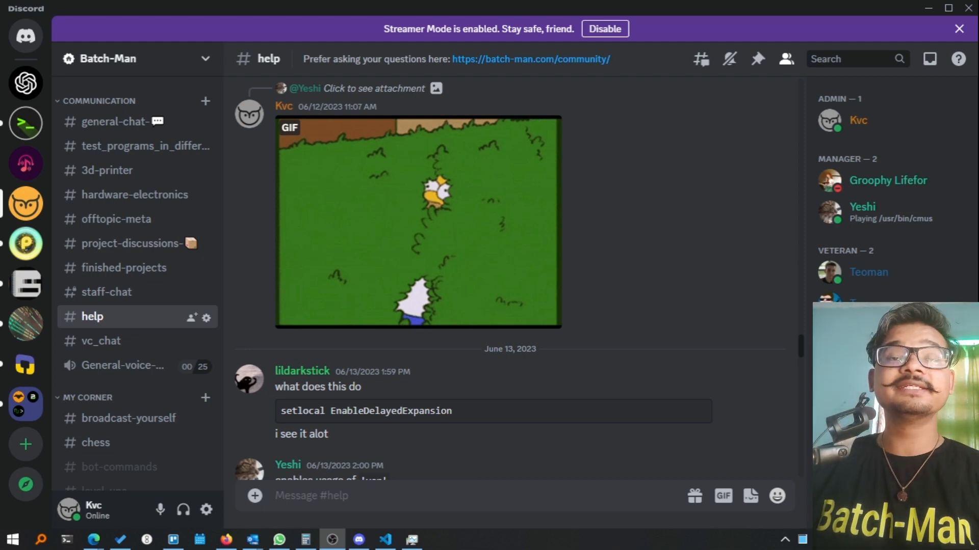
pyautogui.moveTo(347, 451)
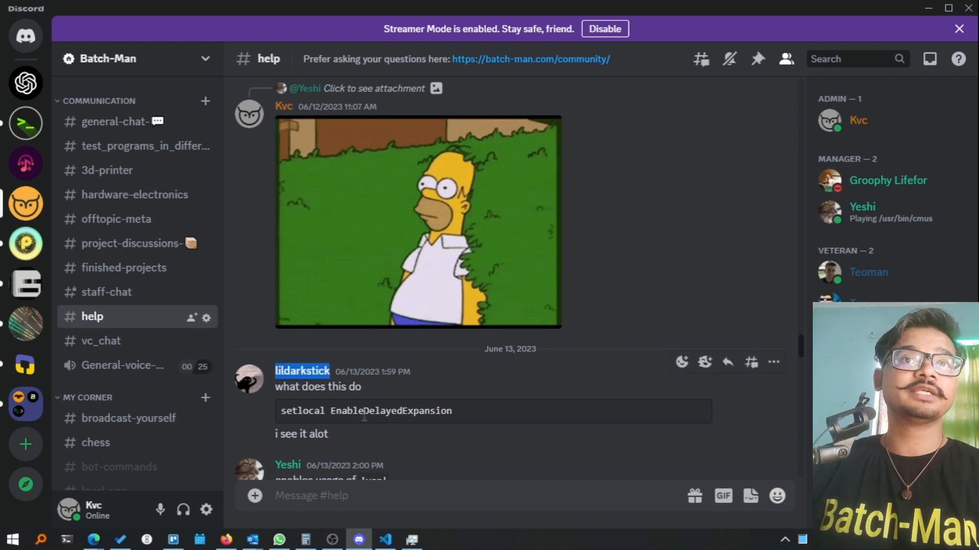
# Review the question text about setlocal and return to the code editor
pyautogui.moveTo(274, 387); pyautogui.dragTo(347, 411)
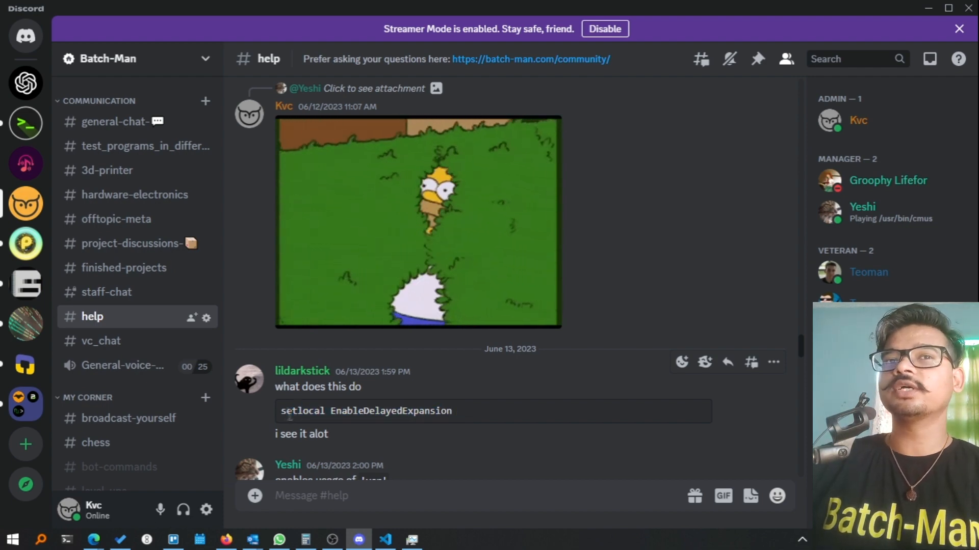
pyautogui.doubleClick(301, 411)
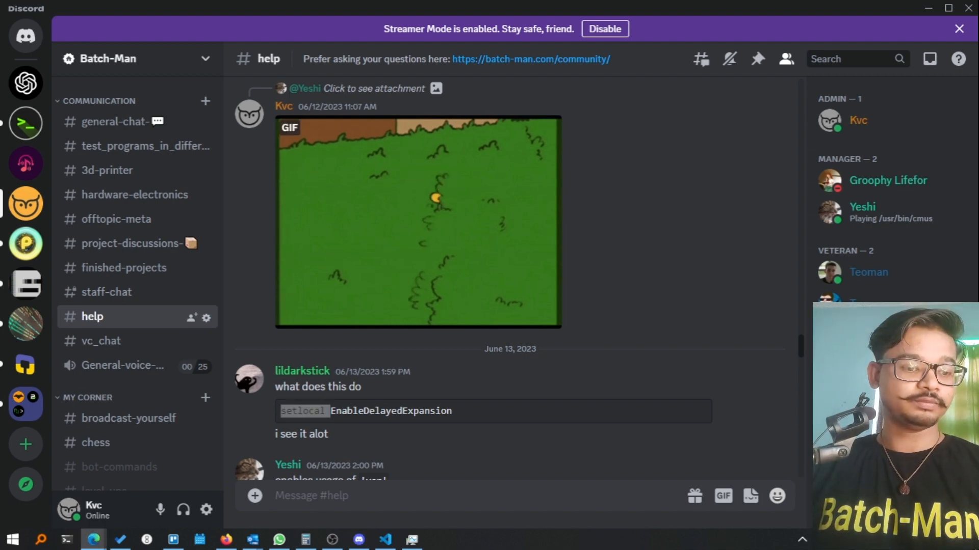
pyautogui.click(384, 539)
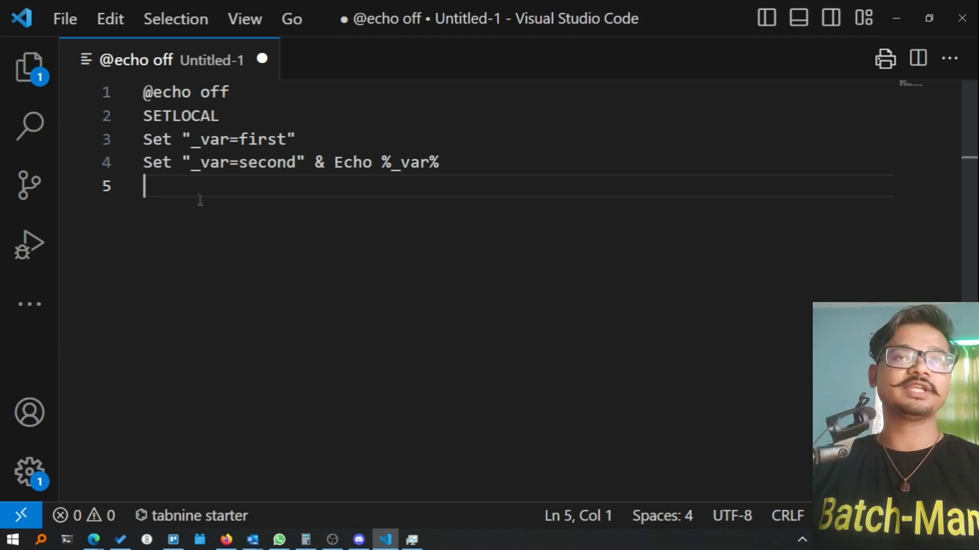
# Save the untitled script as demo.bat on the Desktop and launch a command prompt
pyautogui.press('Ctrl+S')
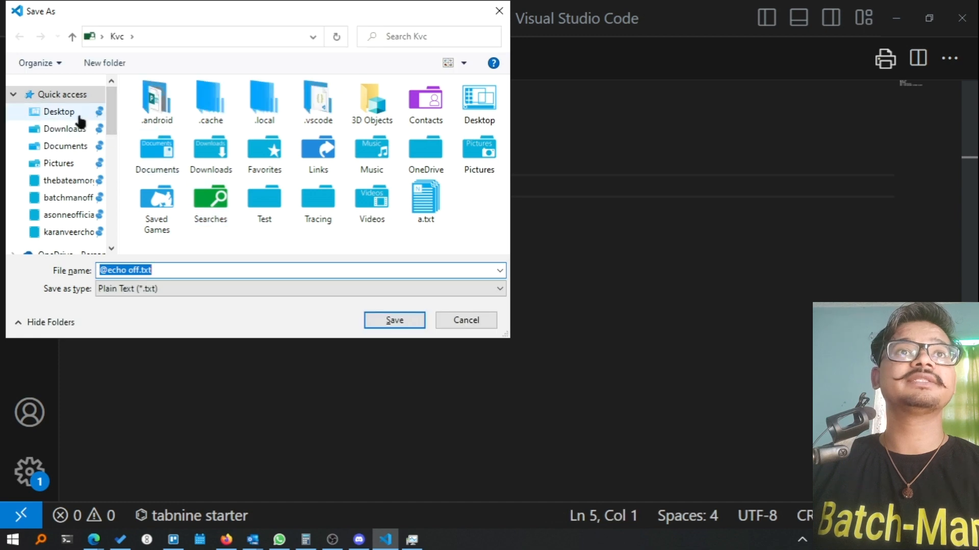
pyautogui.click(59, 112)
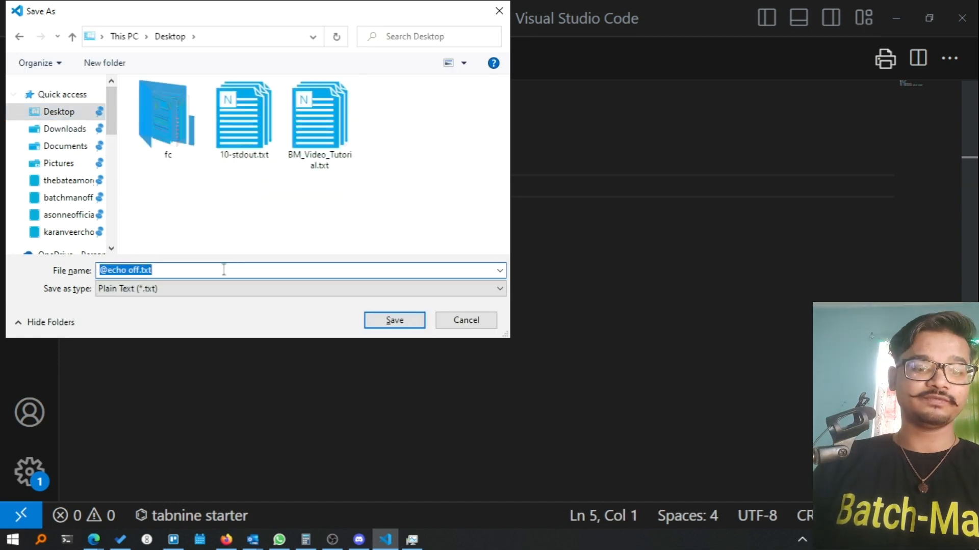
pyautogui.write('demo.')
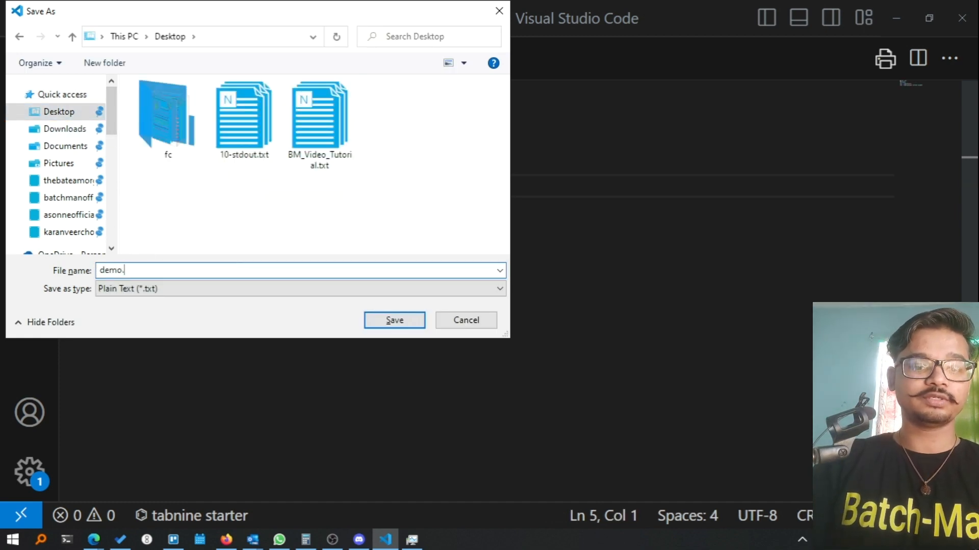
pyautogui.click(394, 320)
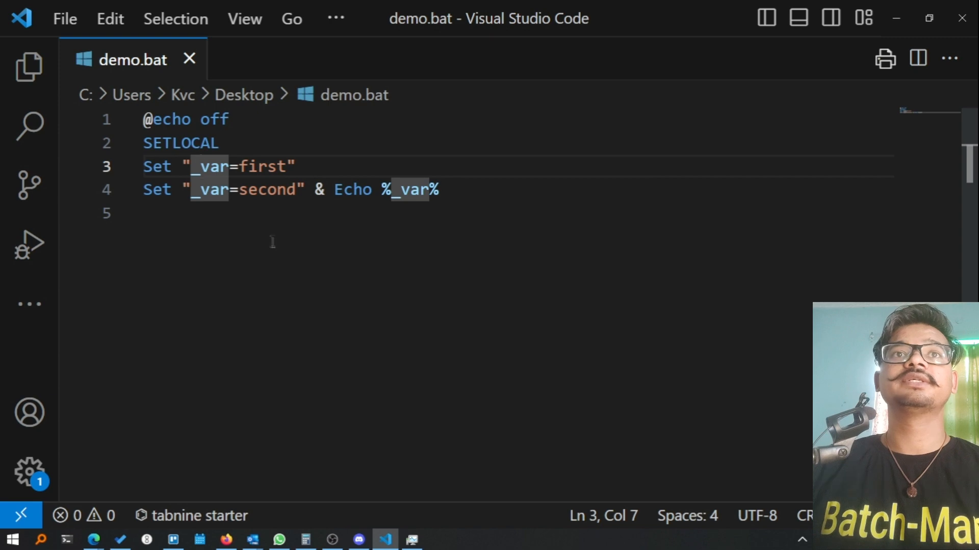
pyautogui.press('Win+r')
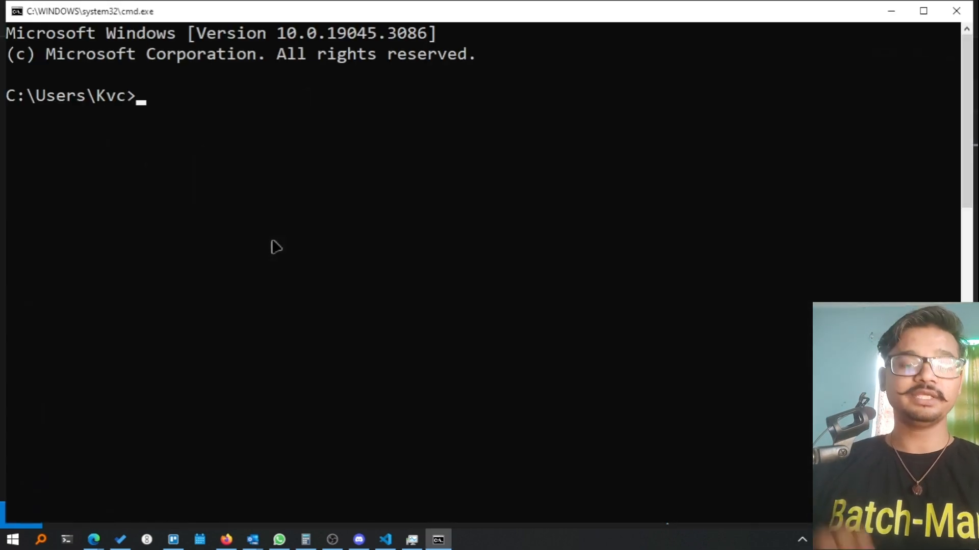
# Change to the Desktop folder, turn echo off, clear the screen and run demo.bat, printing first
pyautogui.write('cd Desktop')
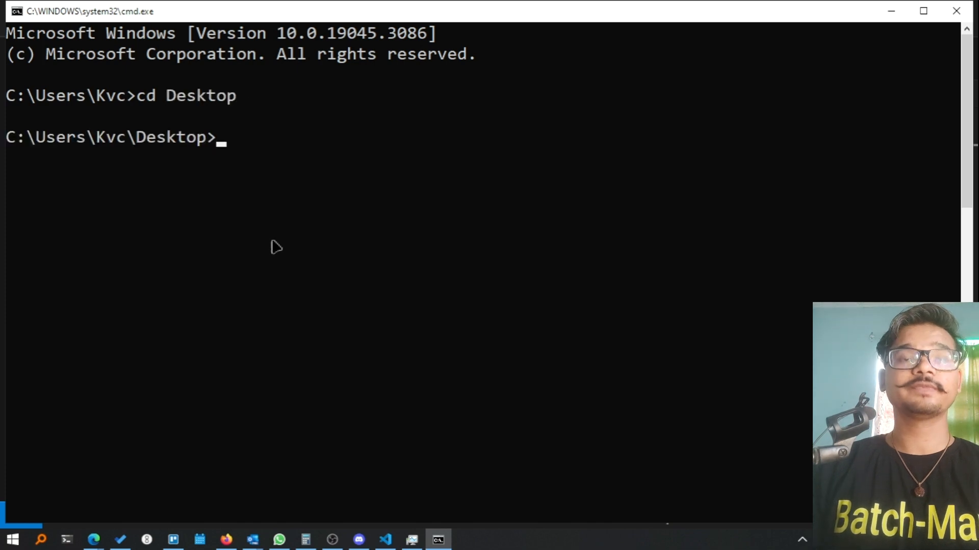
pyautogui.write('echo off')
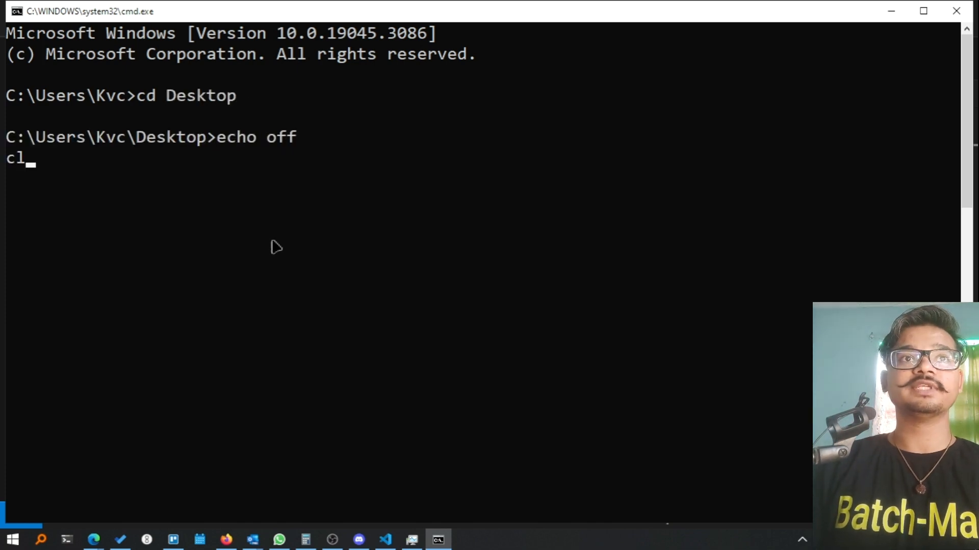
pyautogui.press('Enter')
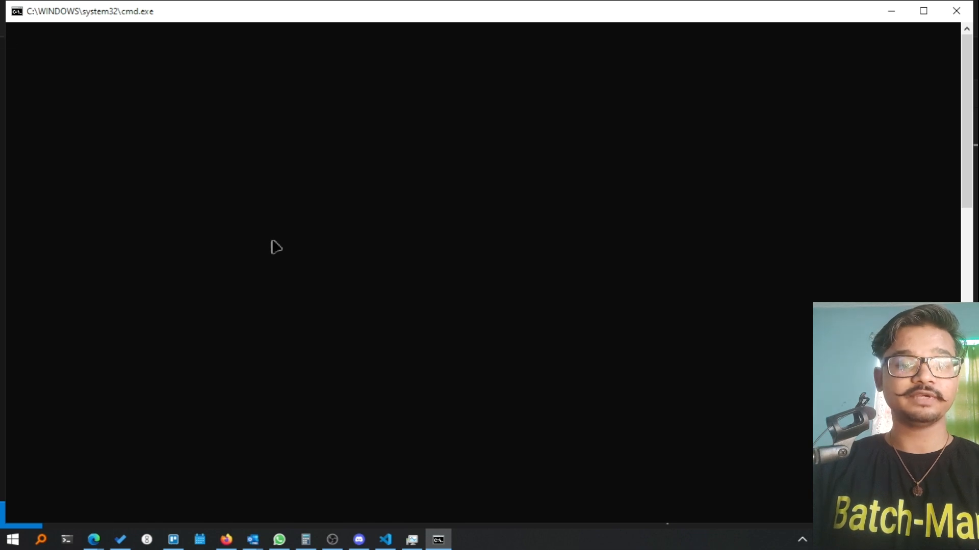
pyautogui.write('demo.bat')
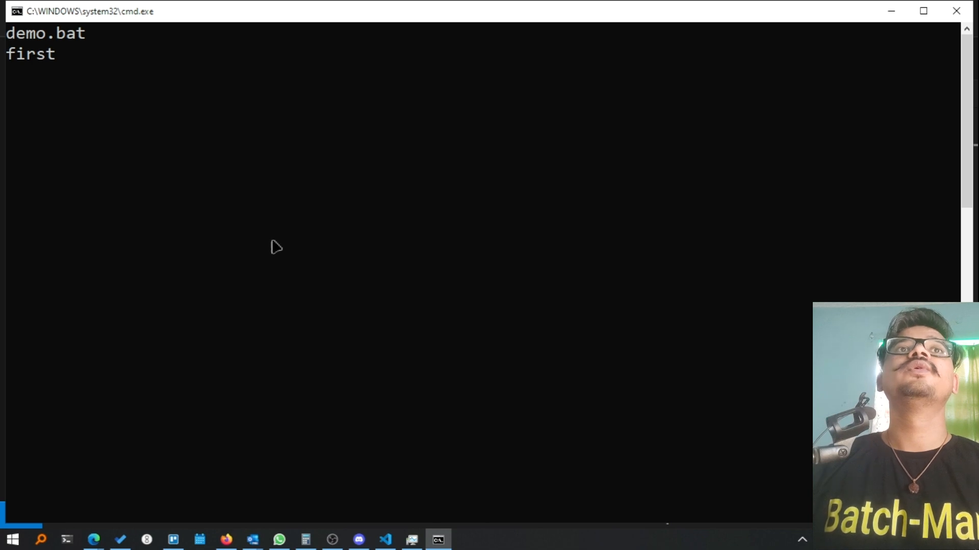
pyautogui.moveTo(56, 71)
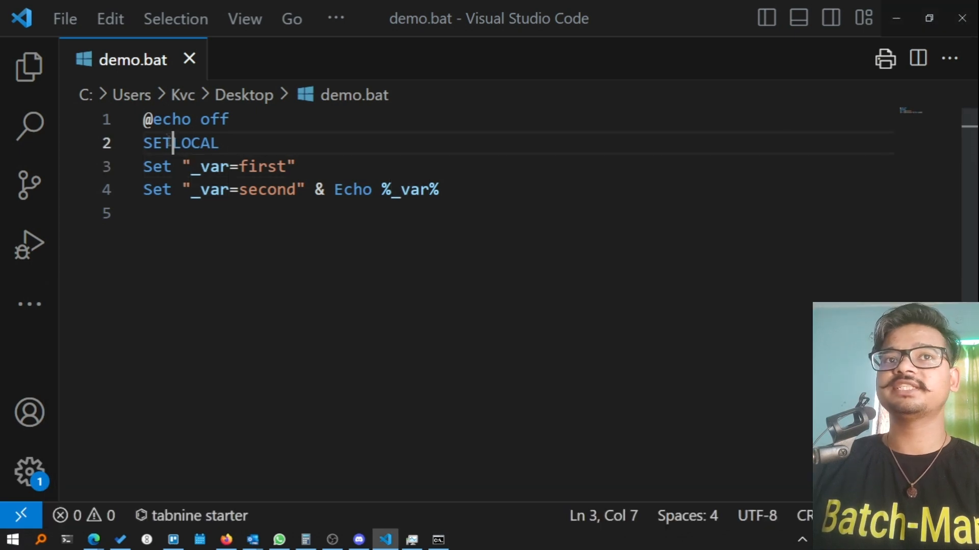
pyautogui.doubleClick(179, 142)
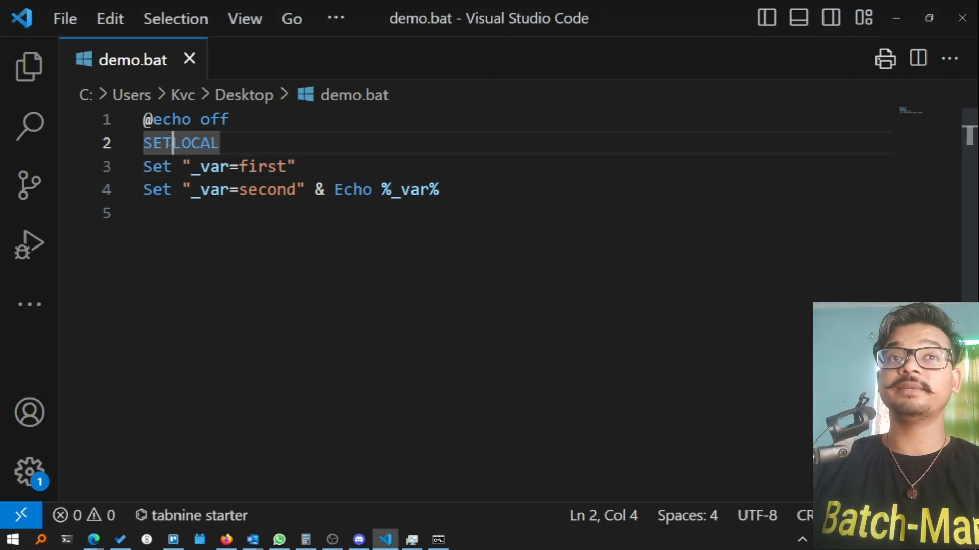
pyautogui.doubleClick(208, 166)
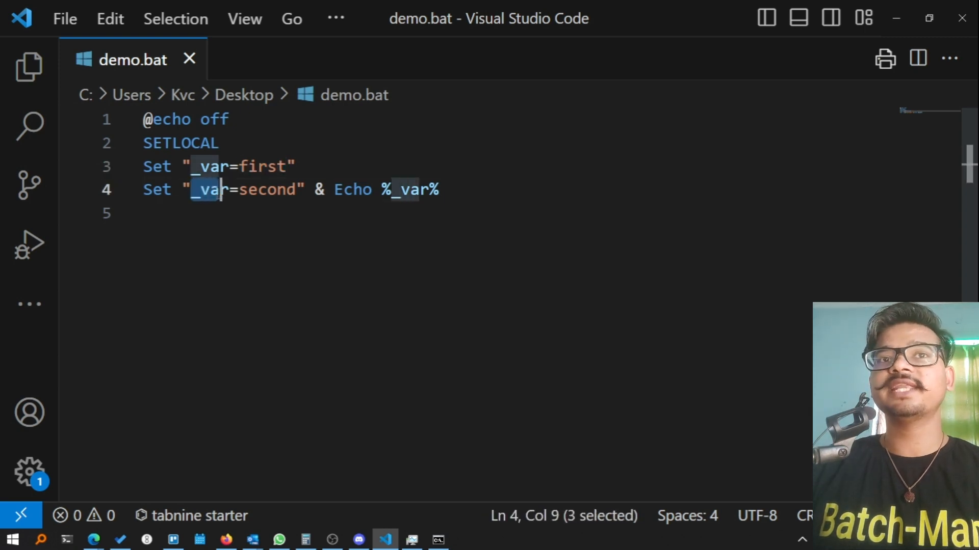
pyautogui.press('shift+right')
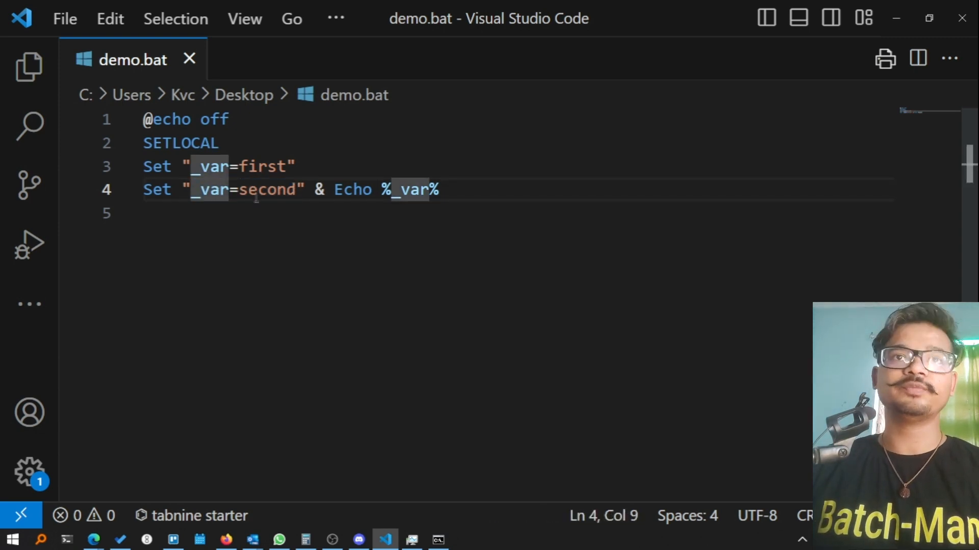
pyautogui.doubleClick(269, 190)
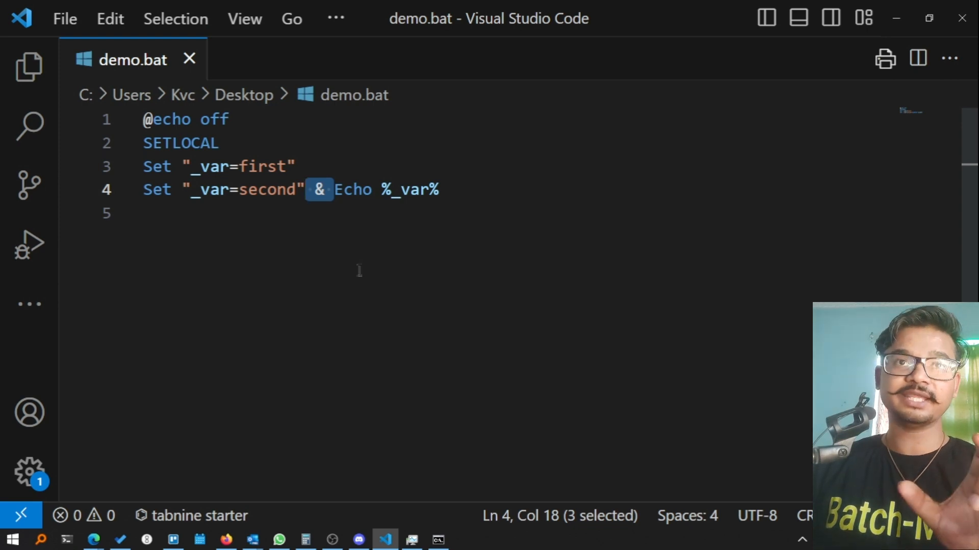
pyautogui.press('Enter')
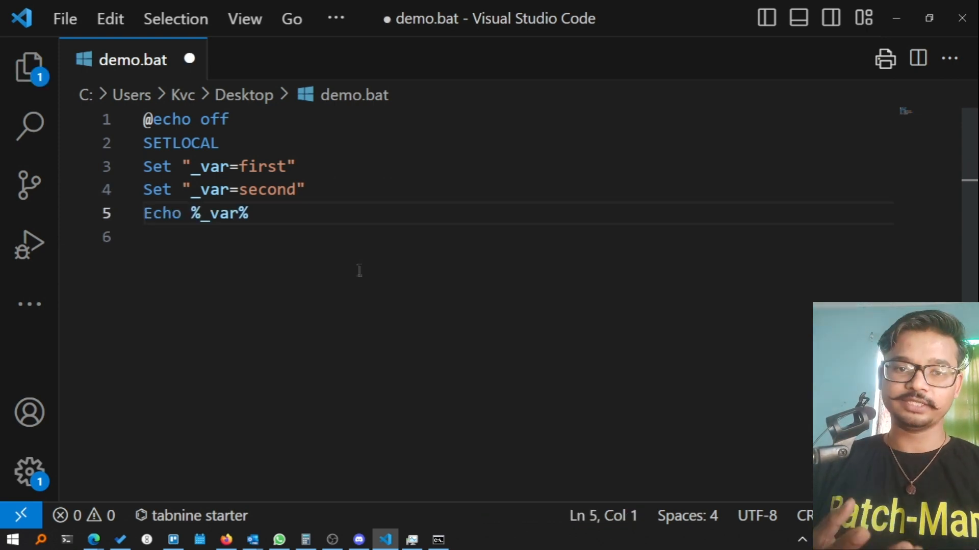
pyautogui.press('Ctrl+s')
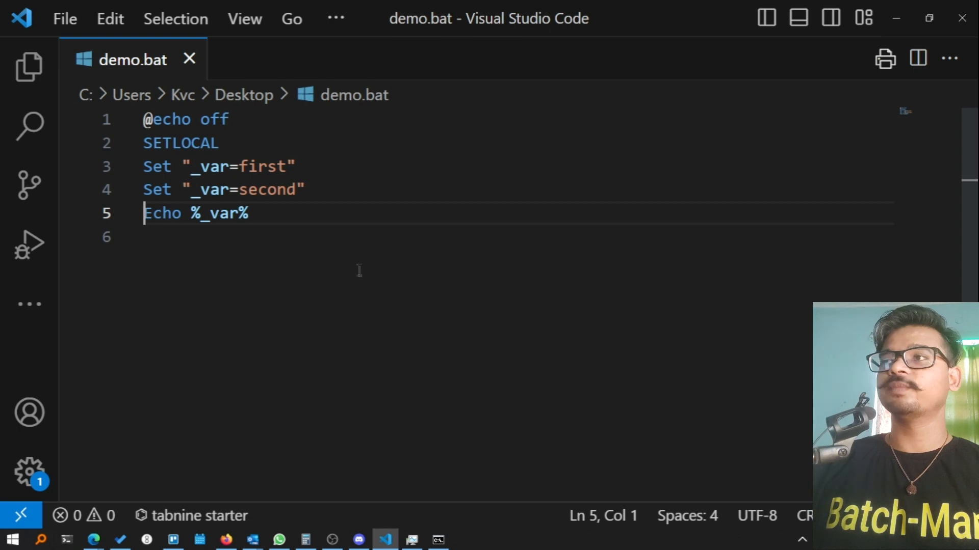
pyautogui.moveTo(381, 340)
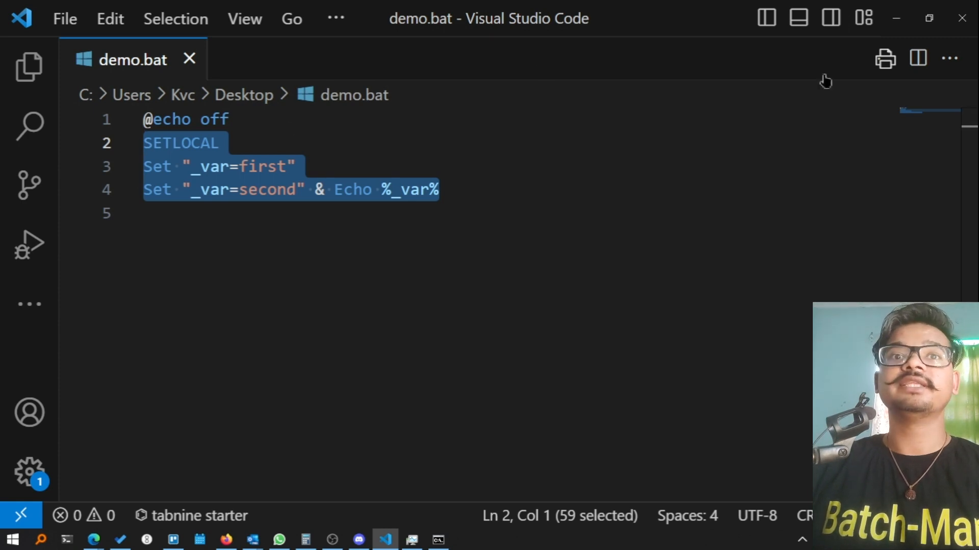
# Scroll the #help channel to the % versus ! expansion reply, then minimize Discord
pyautogui.click(354, 540)
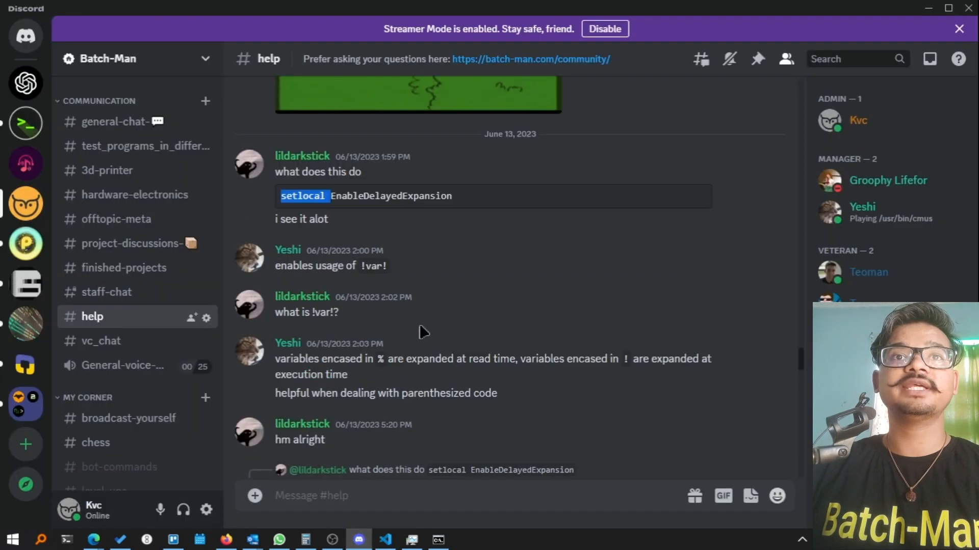
pyautogui.scroll(-3)
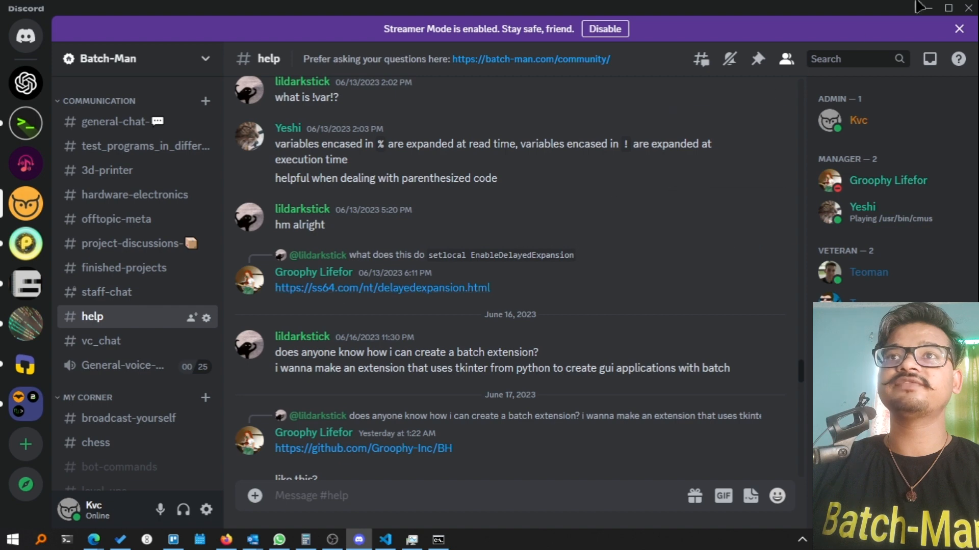
pyautogui.click(385, 540)
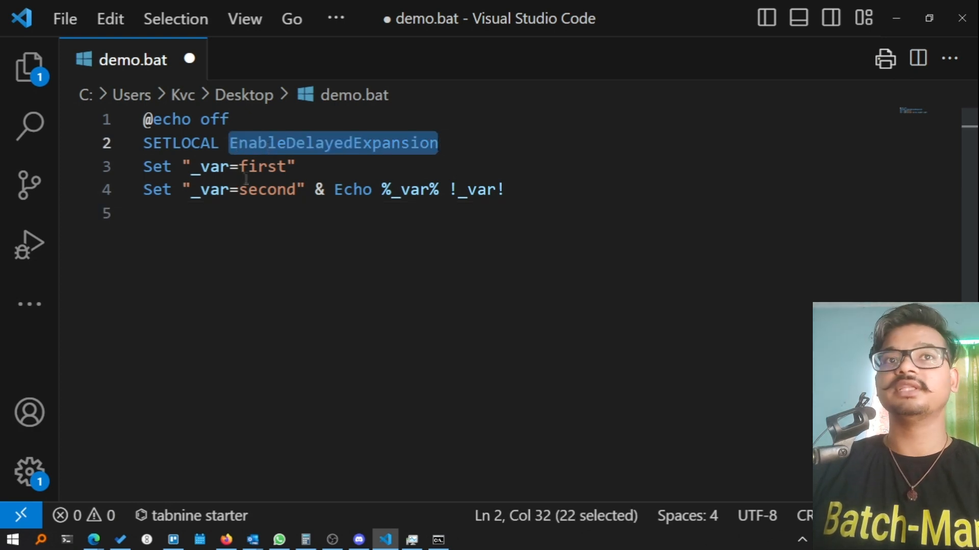
# Highlight the added EnableDelayedExpansion option and the new !_var! reference
pyautogui.doubleClick(267, 190)
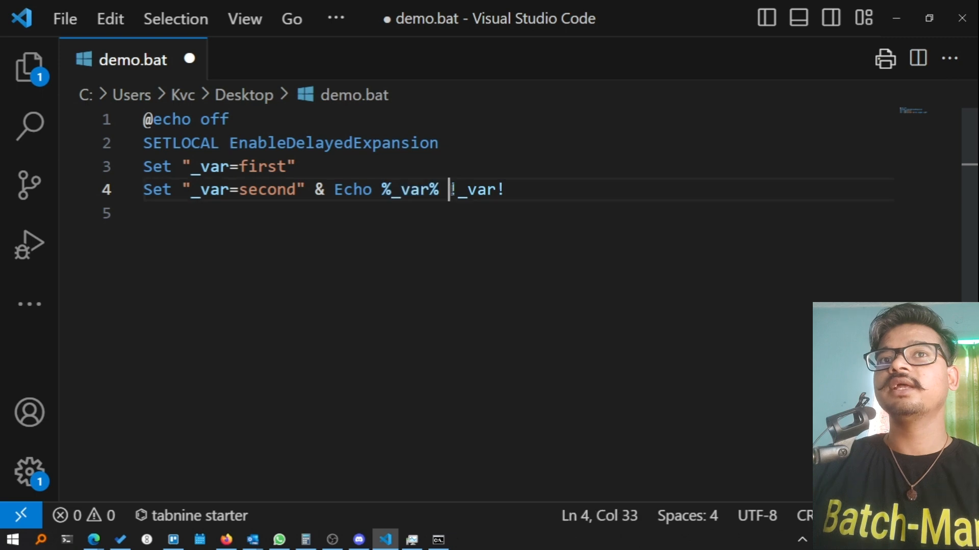
pyautogui.moveTo(448, 190); pyautogui.dragTo(507, 190)
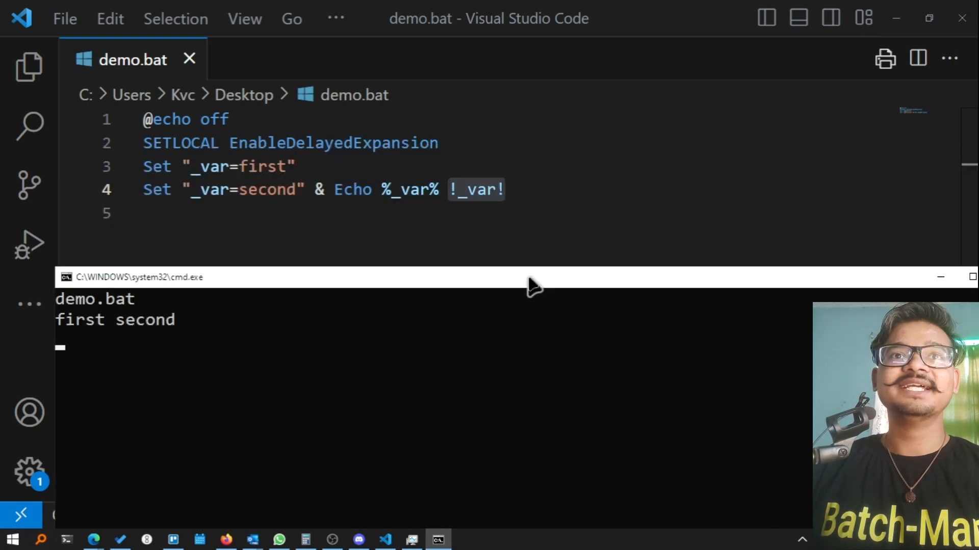
pyautogui.moveTo(222, 181)
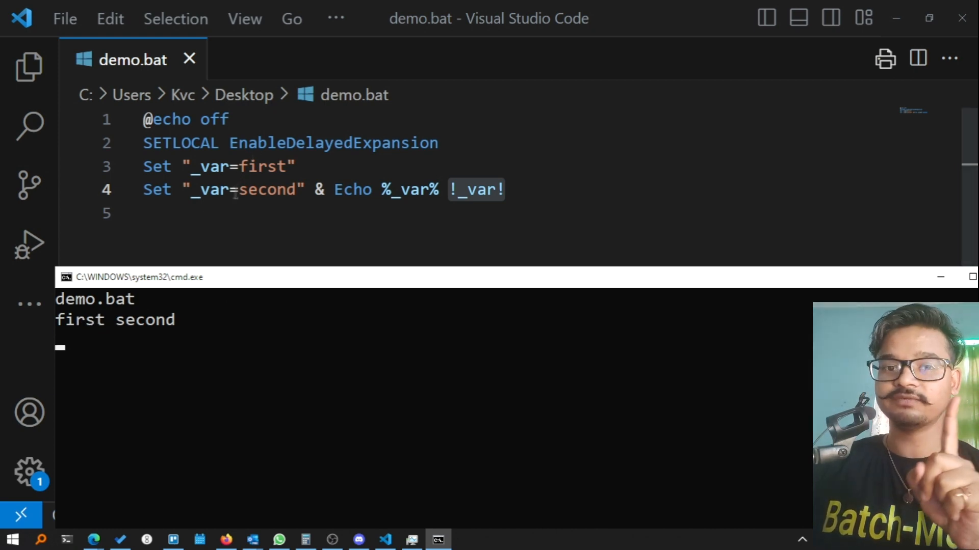
pyautogui.moveTo(184, 280)
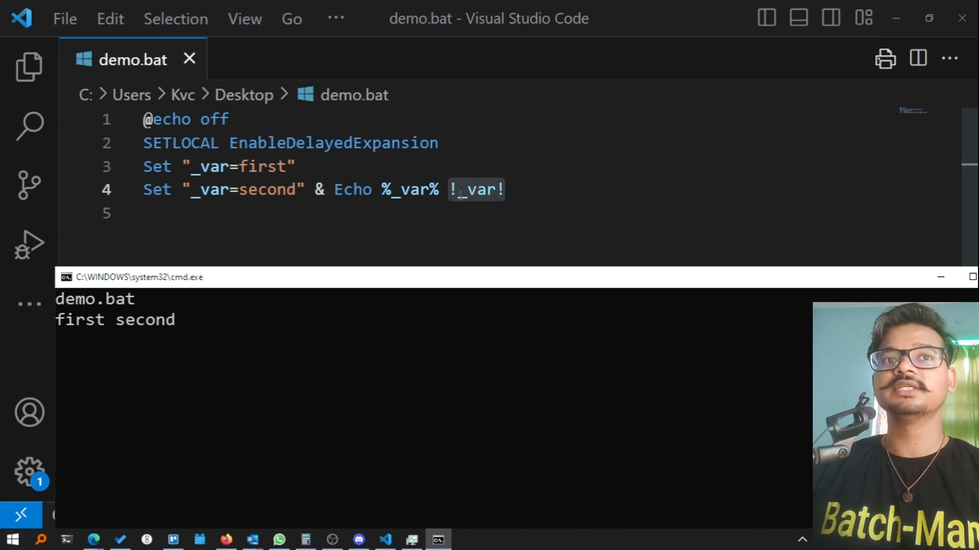
pyautogui.moveTo(137, 332)
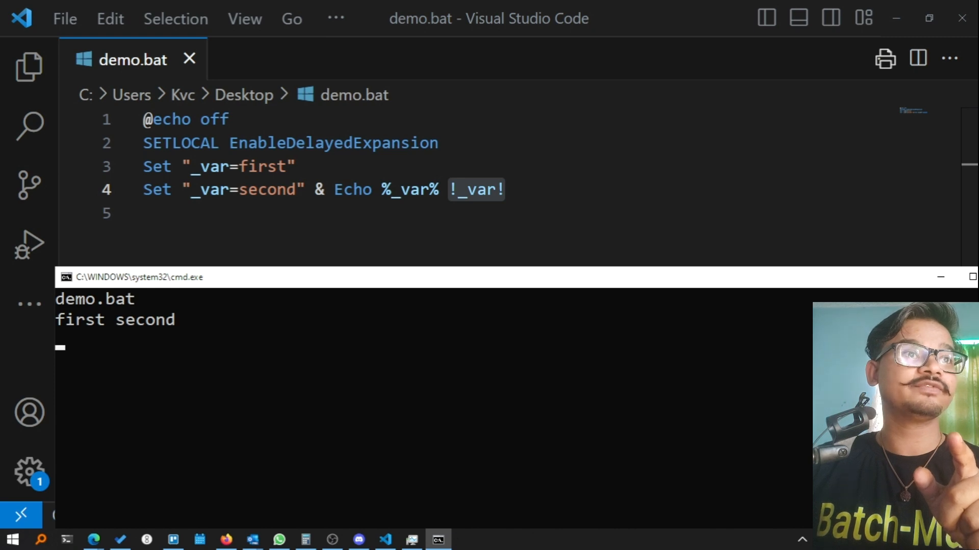
# Replace the script with the FOR /L %%G in (1,1,5) counter example and point out FOR and EnableDelayedExpansion
pyautogui.press('ctrl+a')
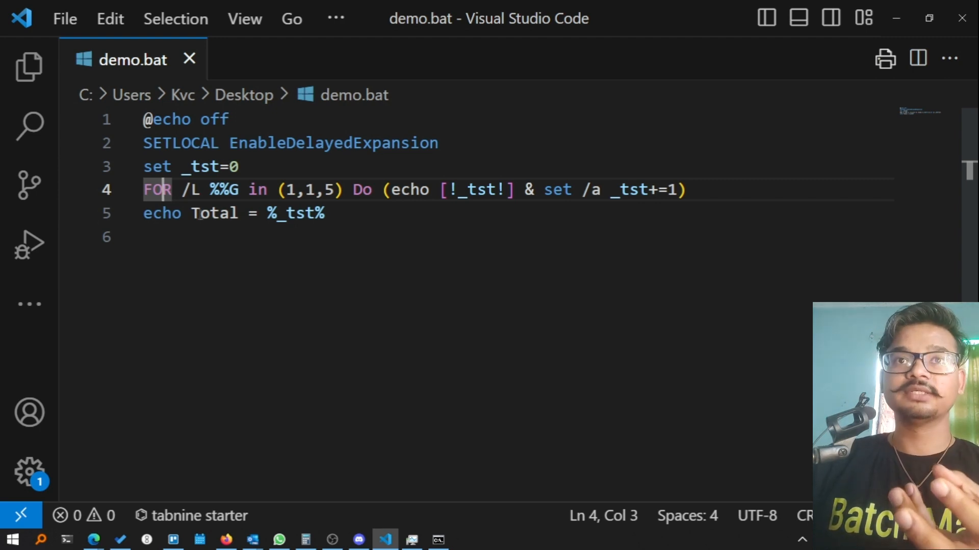
pyautogui.doubleClick(294, 214)
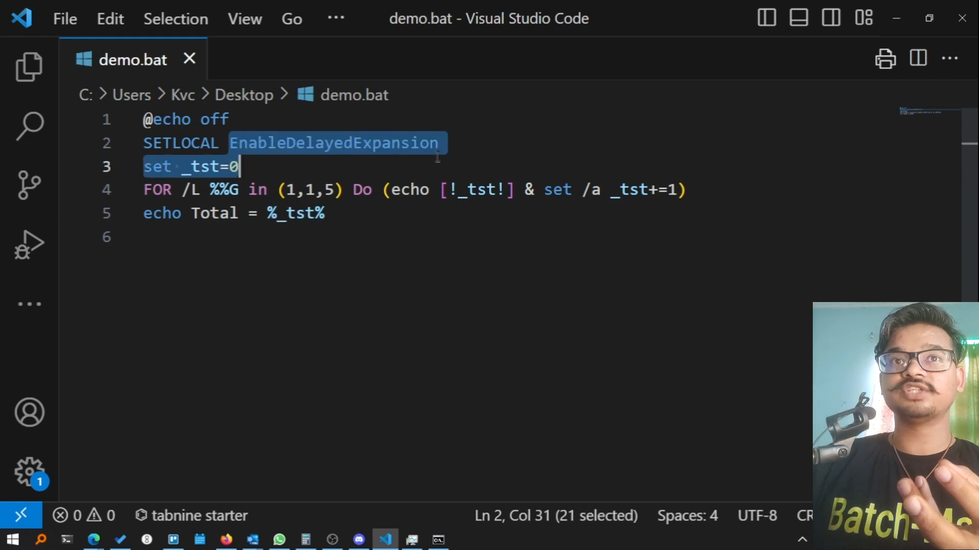
pyautogui.doubleClick(472, 190)
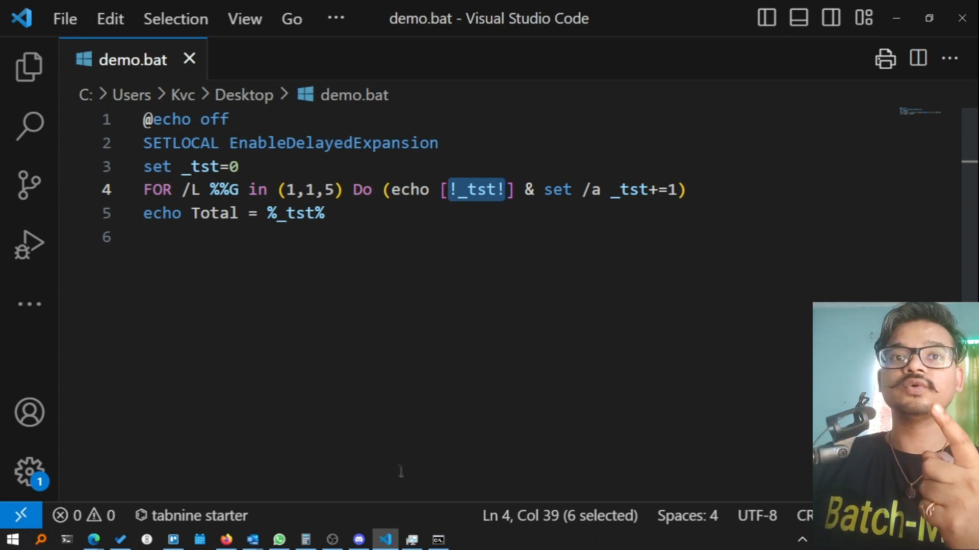
# Switch to the Discord help channel and mark the phrase about expansion at read time
pyautogui.click(358, 540)
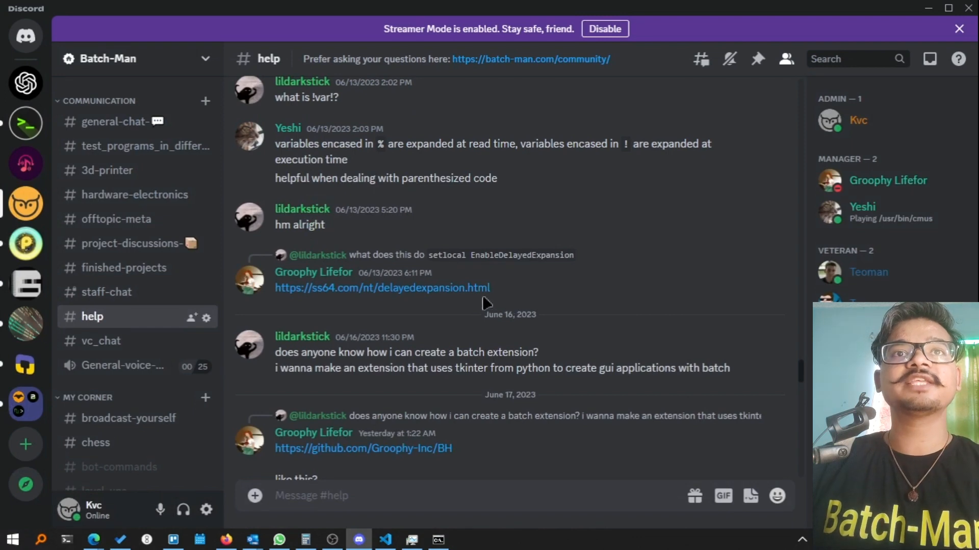
pyautogui.moveTo(292, 151)
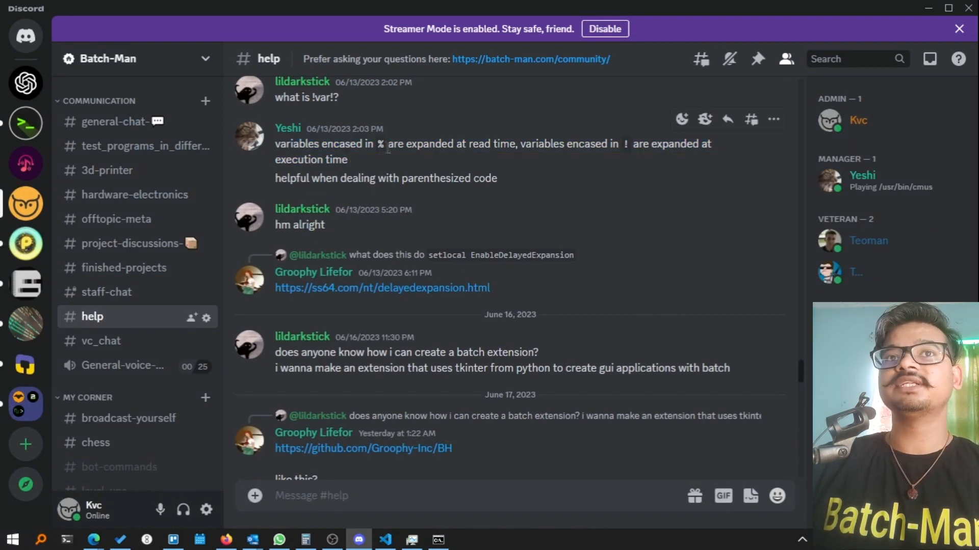
pyautogui.moveTo(388, 144); pyautogui.dragTo(509, 144)
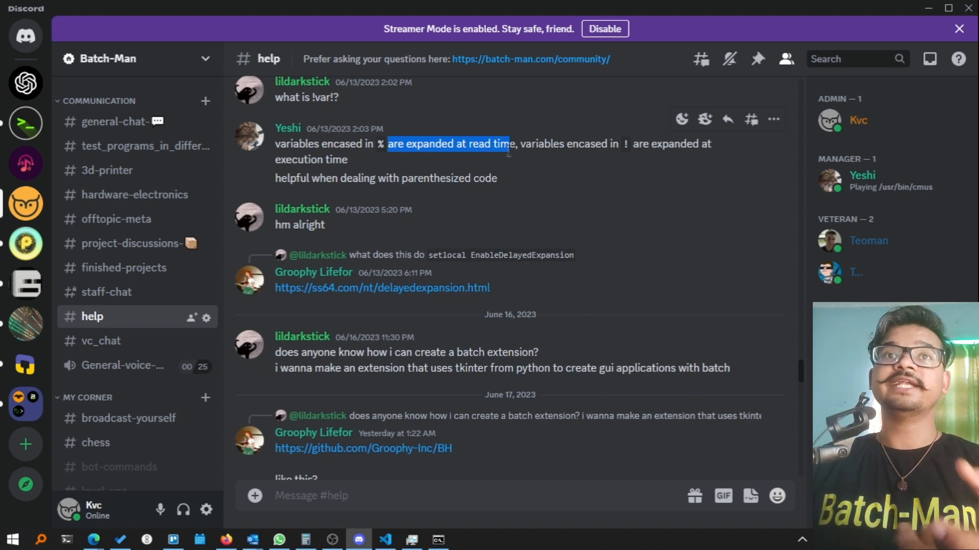
pyautogui.moveTo(508, 178)
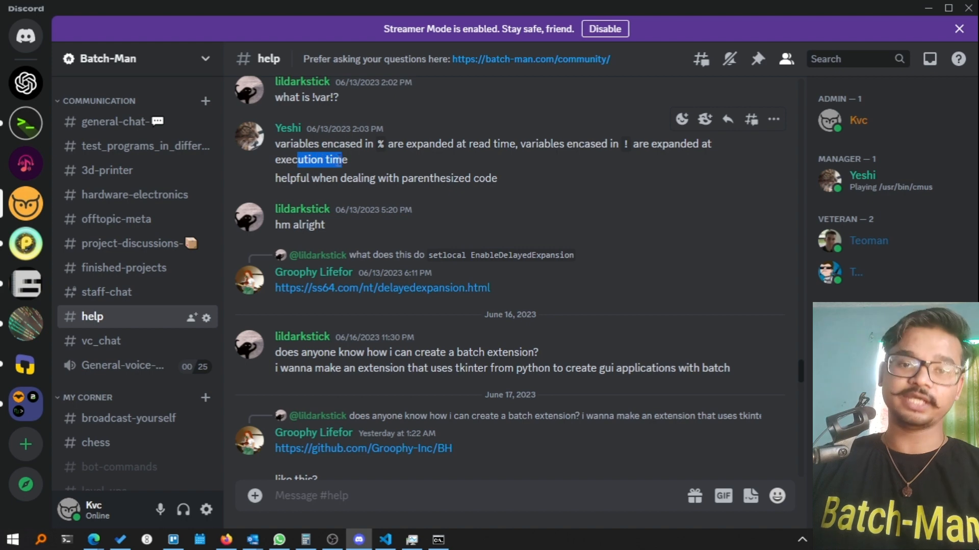
pyautogui.moveTo(396, 194)
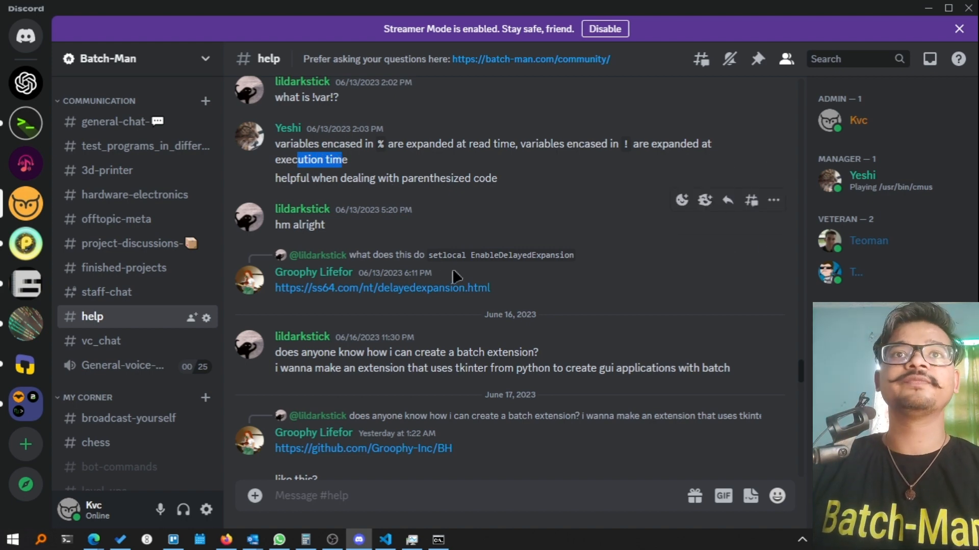
# Bring the Command Prompt and demo.bat code into view to run the FOR /L loop
pyautogui.click(438, 539)
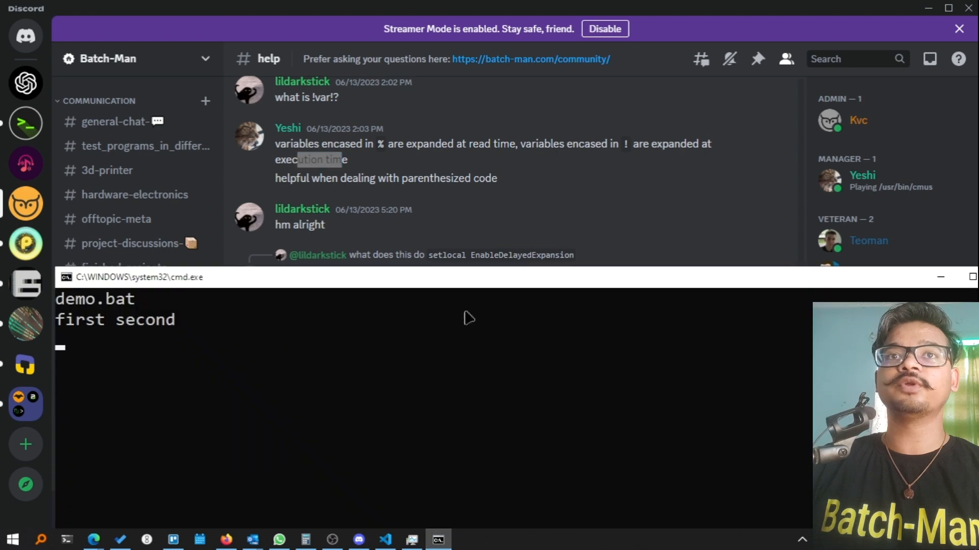
pyautogui.click(385, 540)
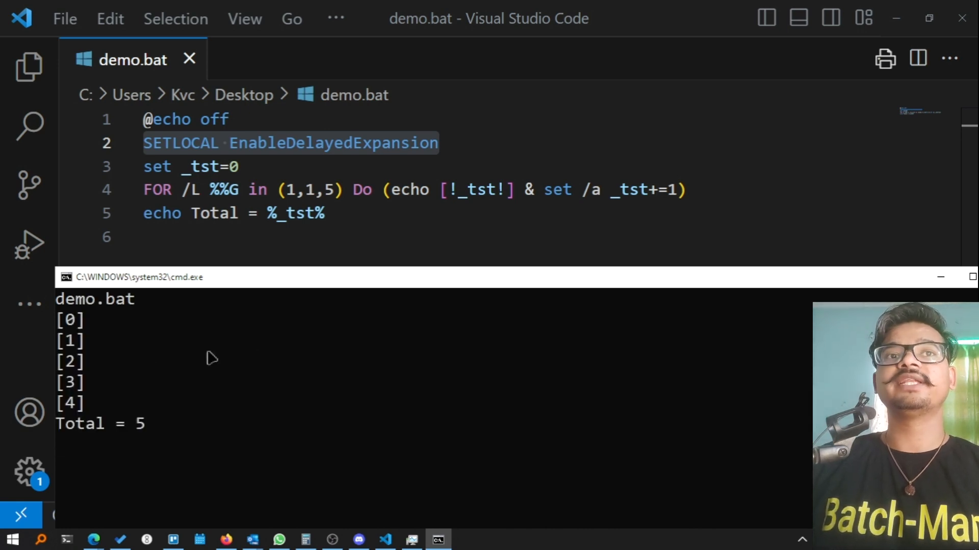
pyautogui.moveTo(74, 429)
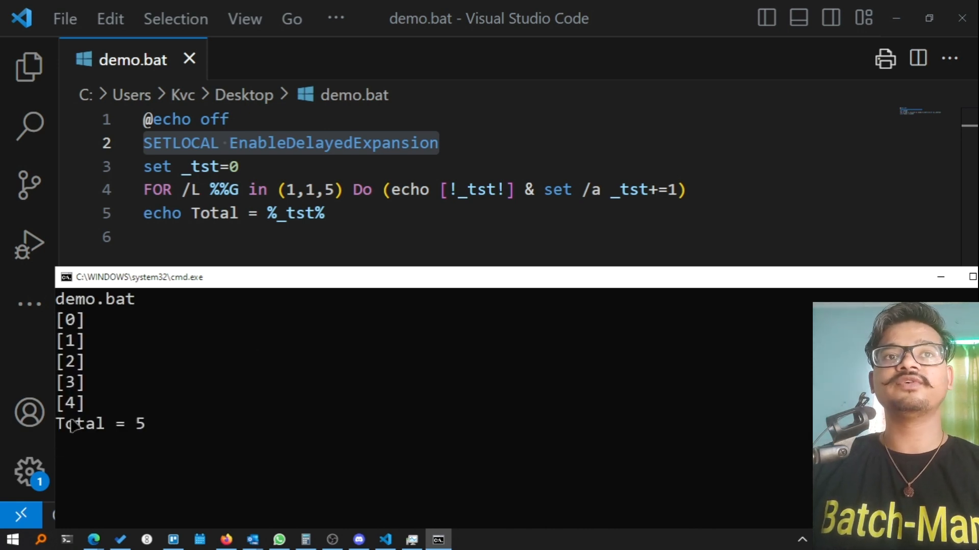
pyautogui.moveTo(135, 445)
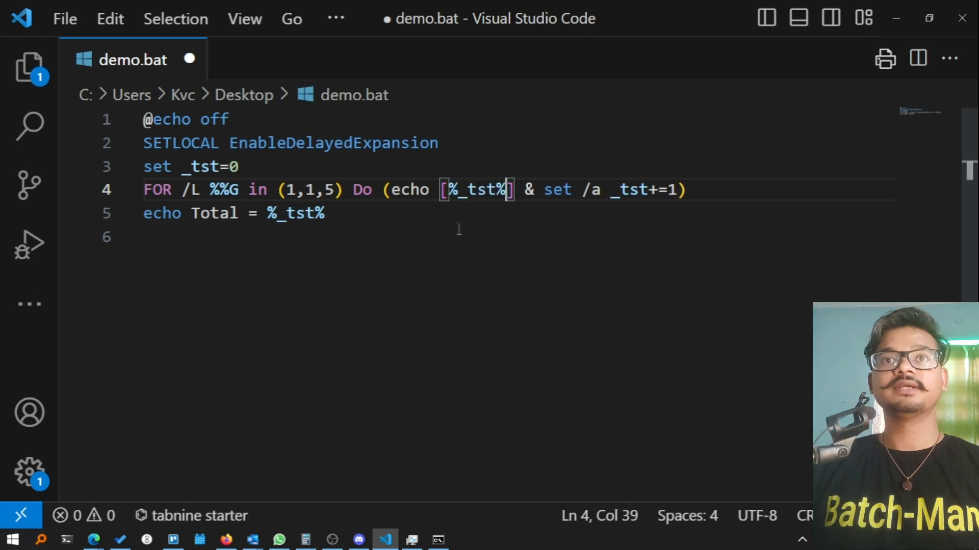
# Save the loop with %_tst% and run demo.bat, printing [0] five times and Total = 5
pyautogui.press('Ctrl+s')
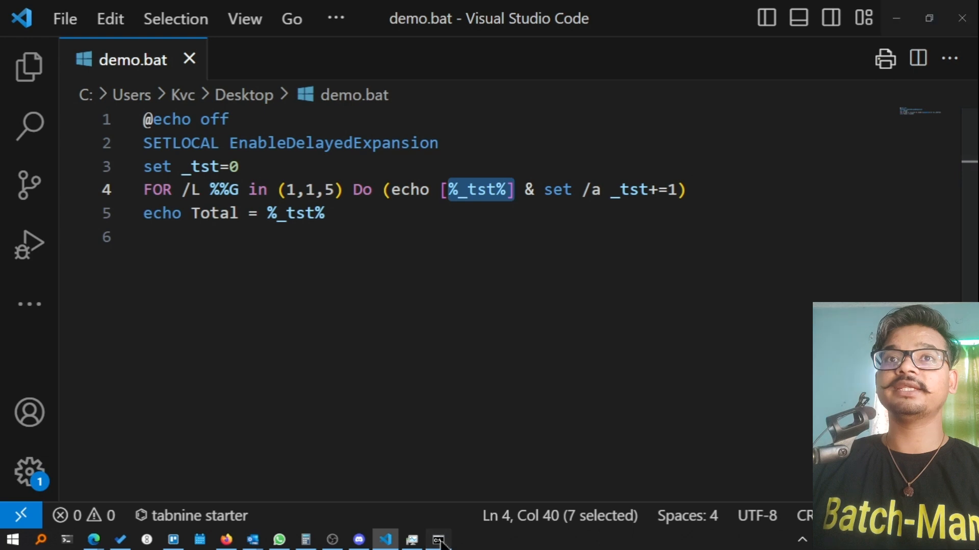
pyautogui.click(437, 539)
pyautogui.write('dem')
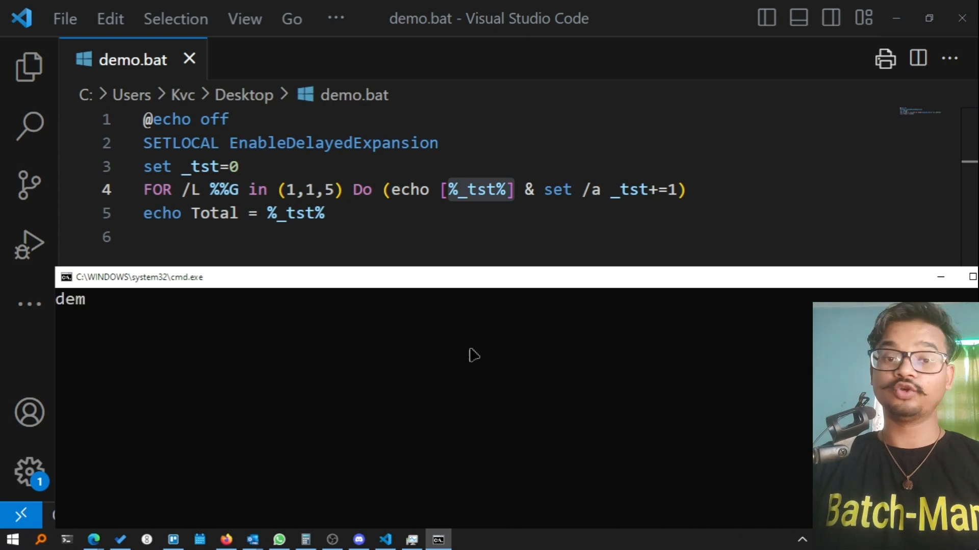
pyautogui.press('Enter')
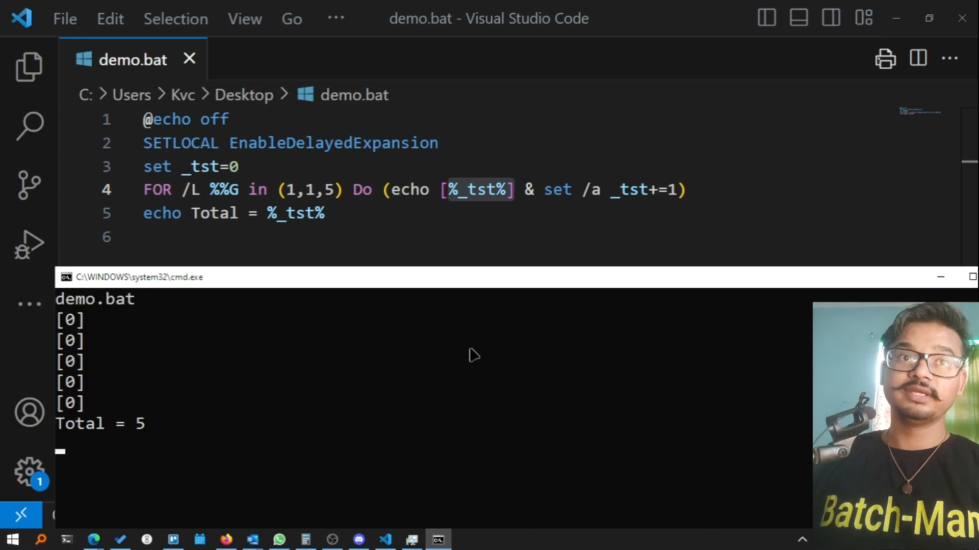
pyautogui.moveTo(145, 316)
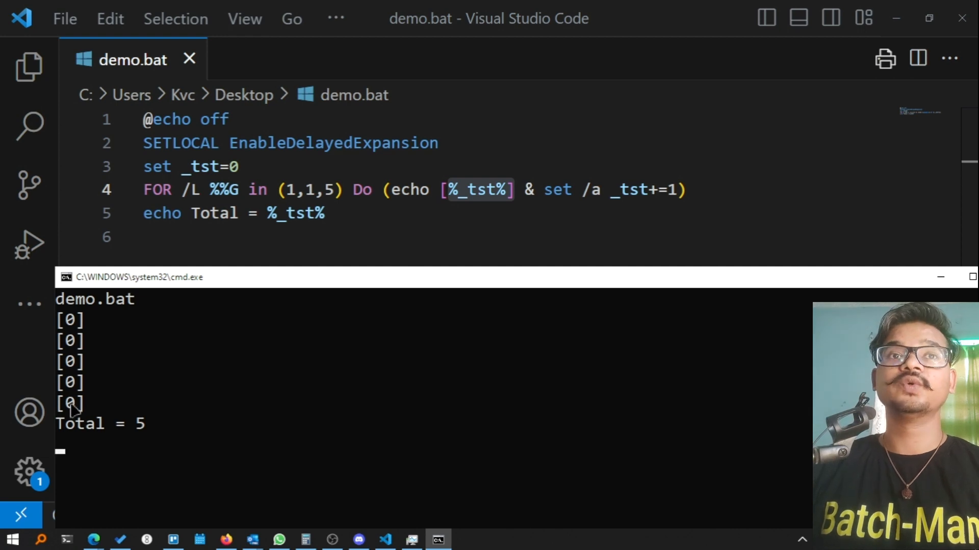
pyautogui.moveTo(155, 424)
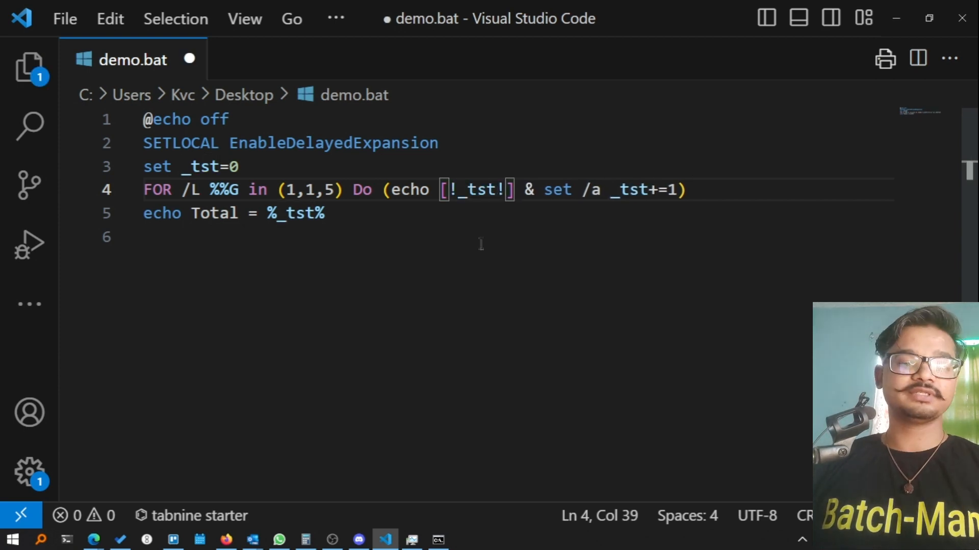
# Save the loop with !_tst! restored so it counts [0] to [4] again
pyautogui.press('Ctrl+s')
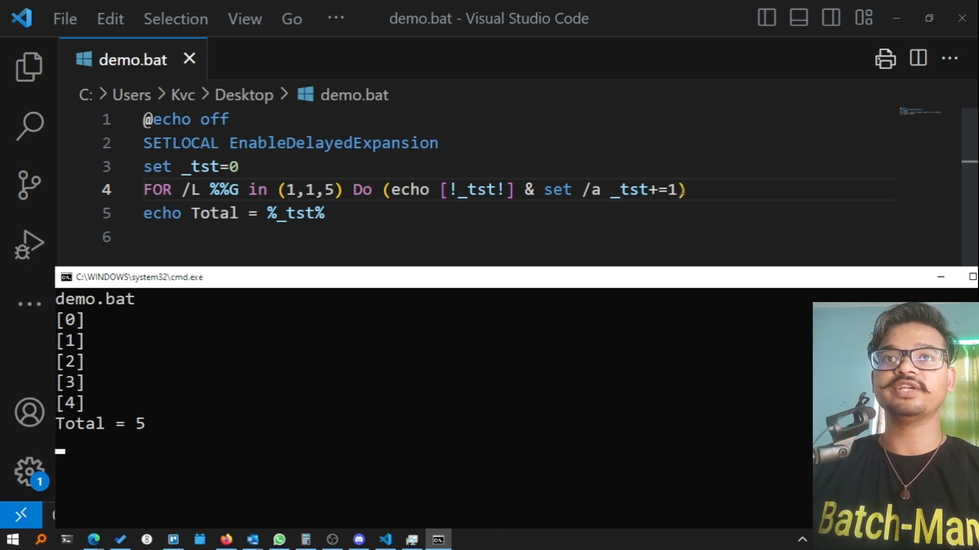
pyautogui.moveTo(249, 310)
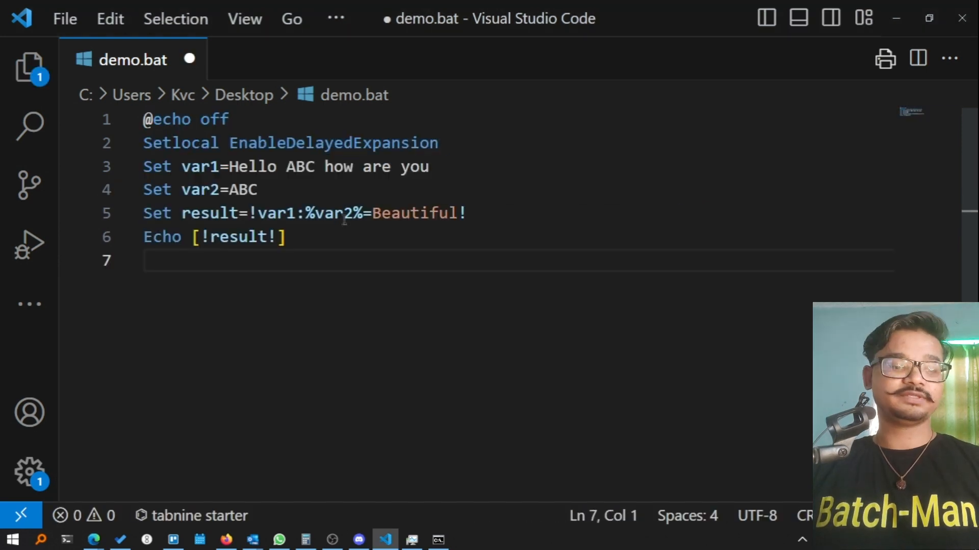
# Save the substitution script and highlight the !var1:%var2%=Beautiful! expression
pyautogui.press('Ctrl+S')
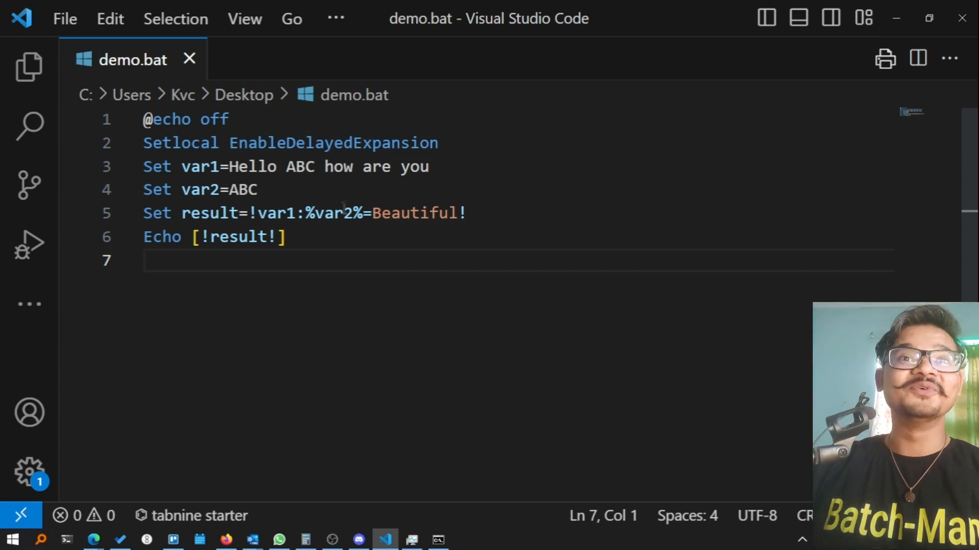
pyautogui.click(252, 213)
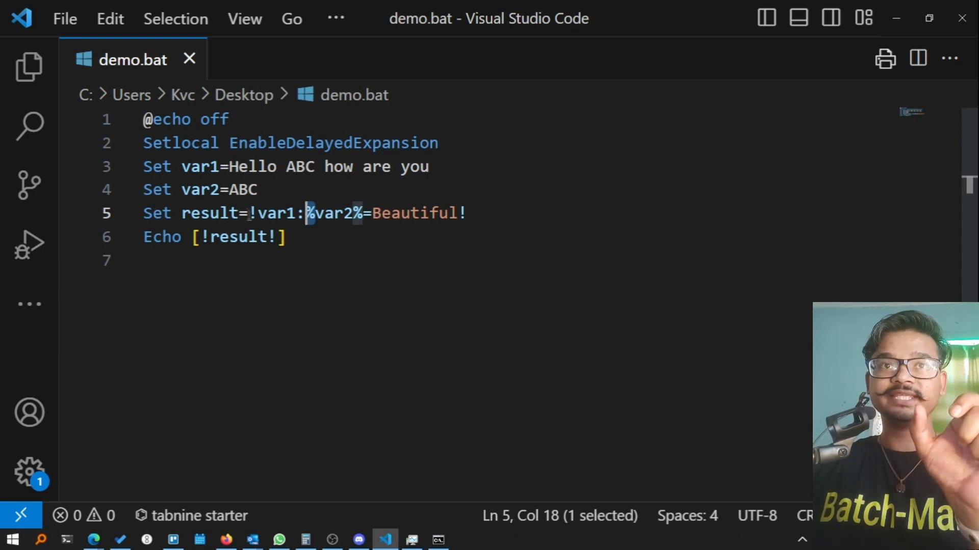
pyautogui.click(468, 213)
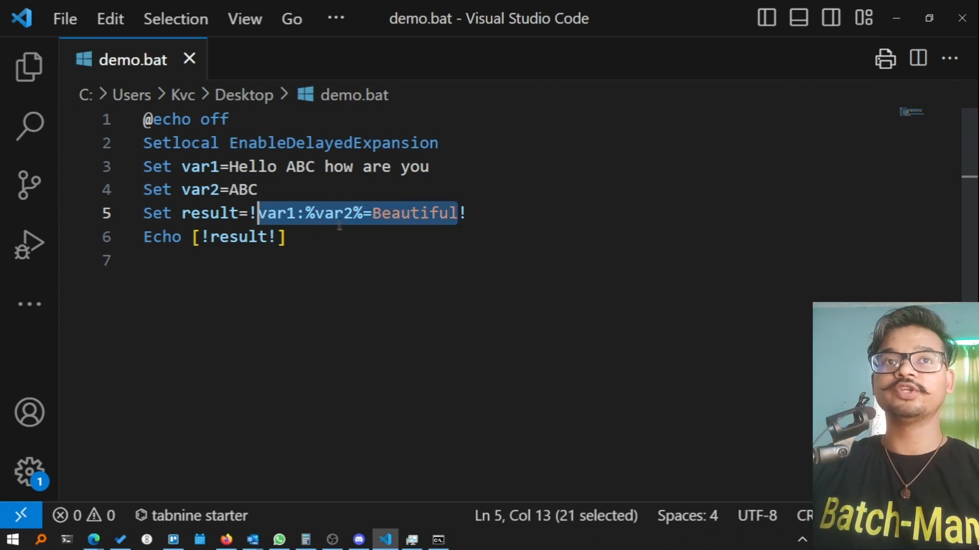
# Point out var1, Hello, ABC as var2's value, the replacement Beautiful and result
pyautogui.doubleClick(198, 167)
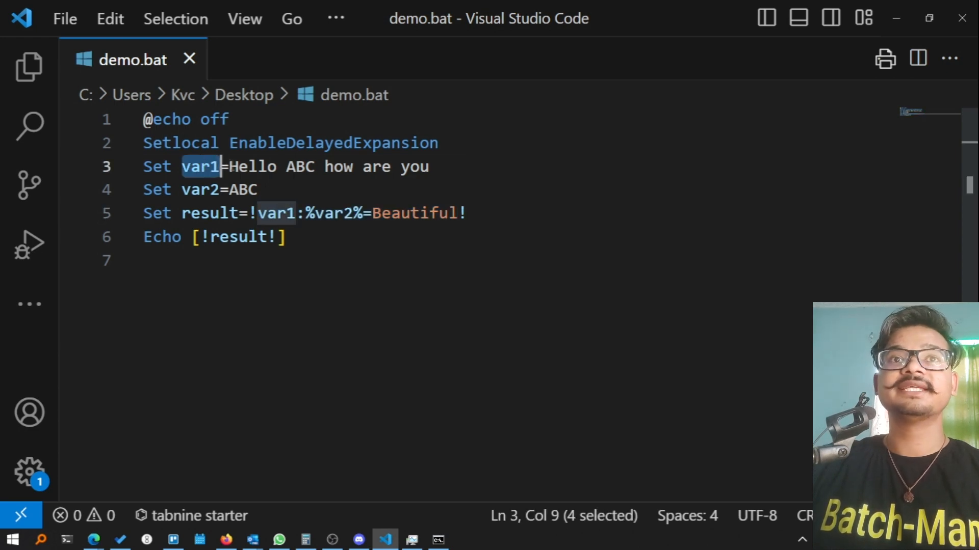
pyautogui.doubleClick(253, 167)
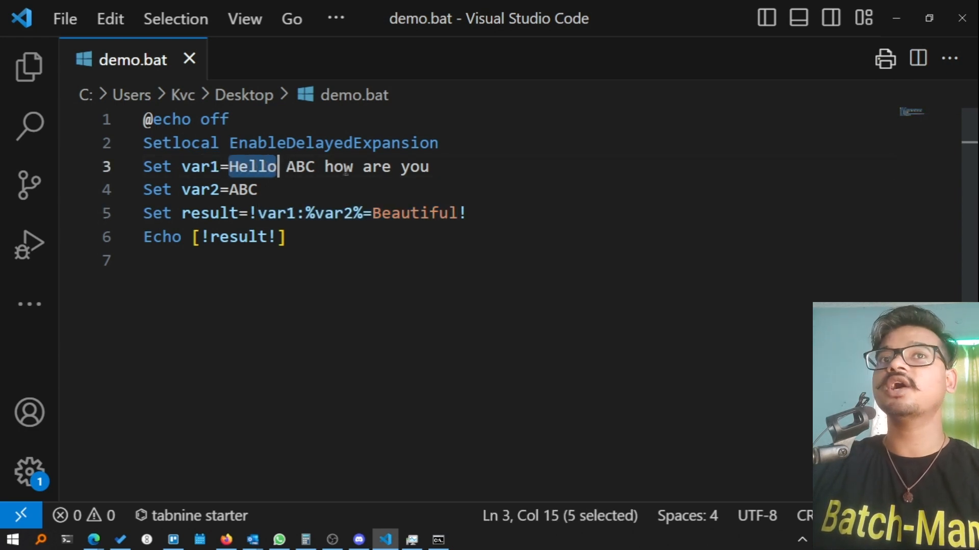
pyautogui.moveTo(279, 166); pyautogui.dragTo(429, 167)
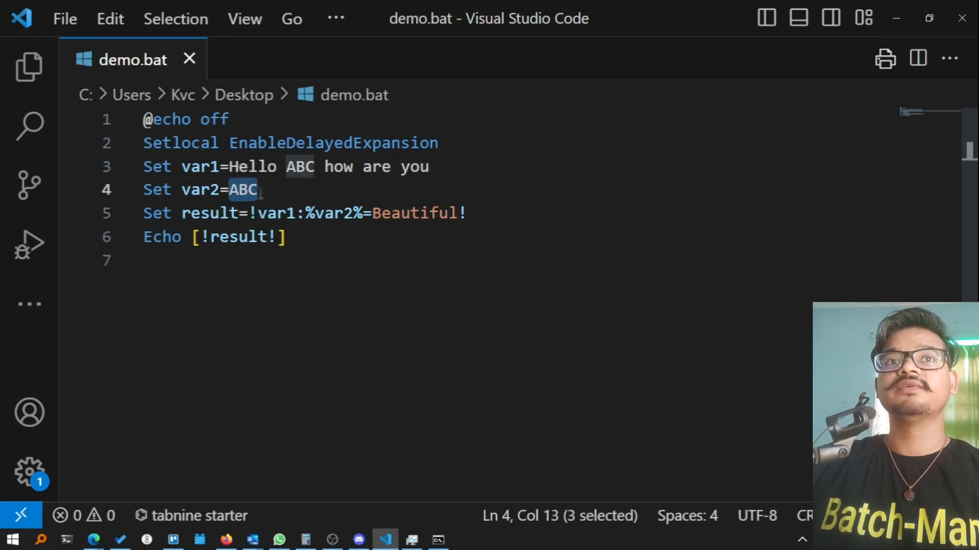
pyautogui.doubleClick(416, 213)
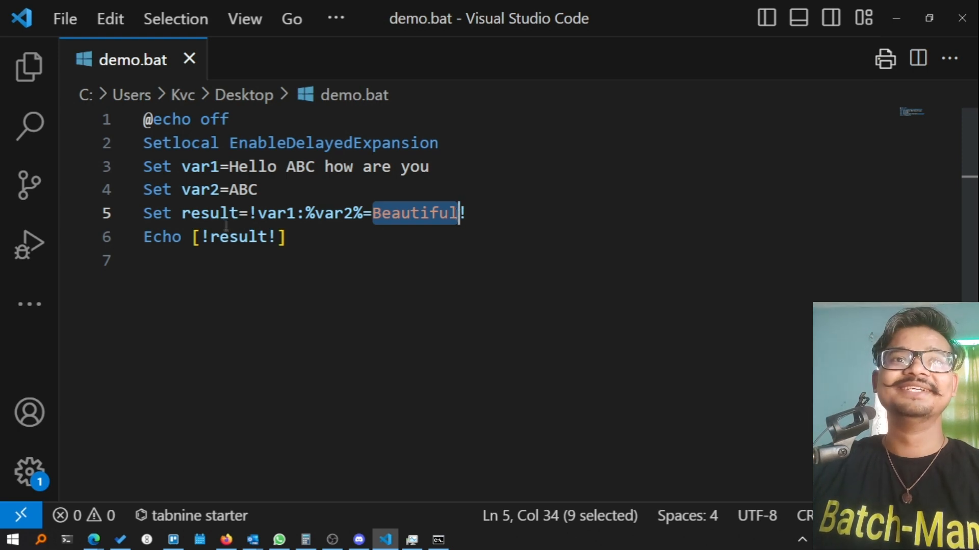
pyautogui.doubleClick(209, 214)
pyautogui.write('dem')
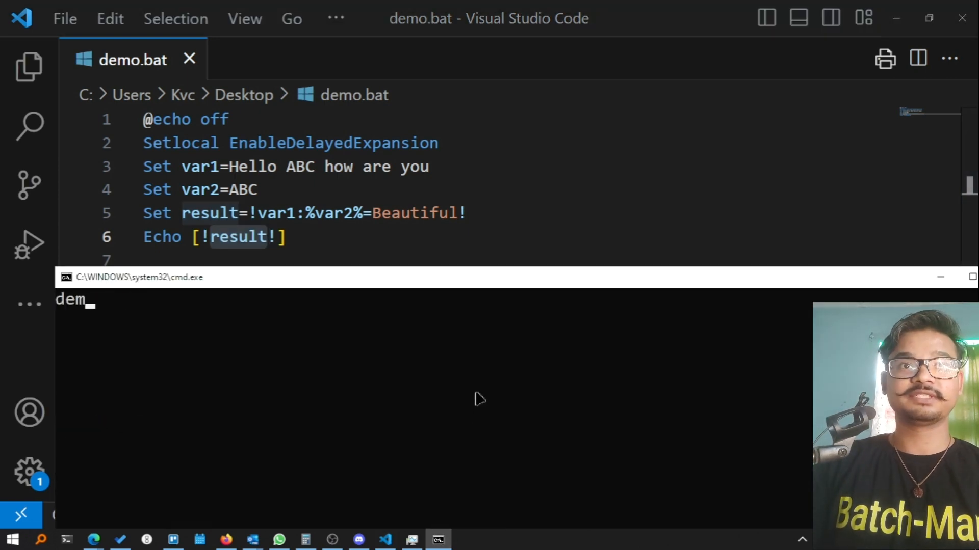
# Run demo.bat, then replace var2's value ABC with how on line 4
pyautogui.press('Enter')
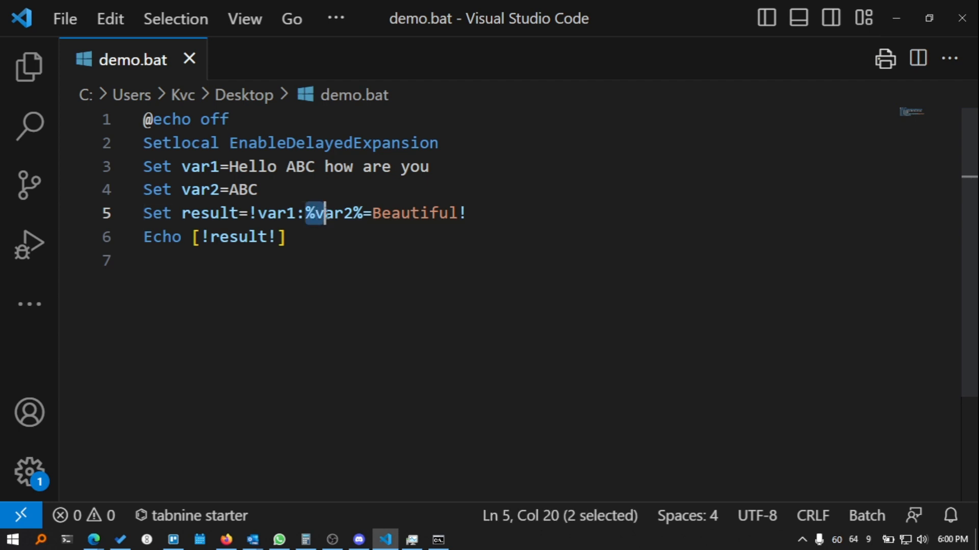
pyautogui.moveTo(308, 213); pyautogui.dragTo(365, 213)
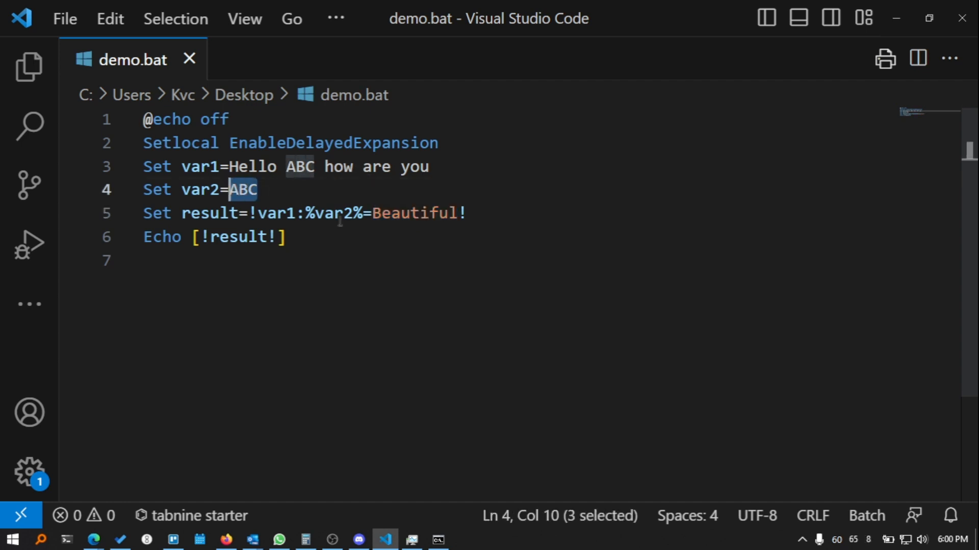
pyautogui.write('how')
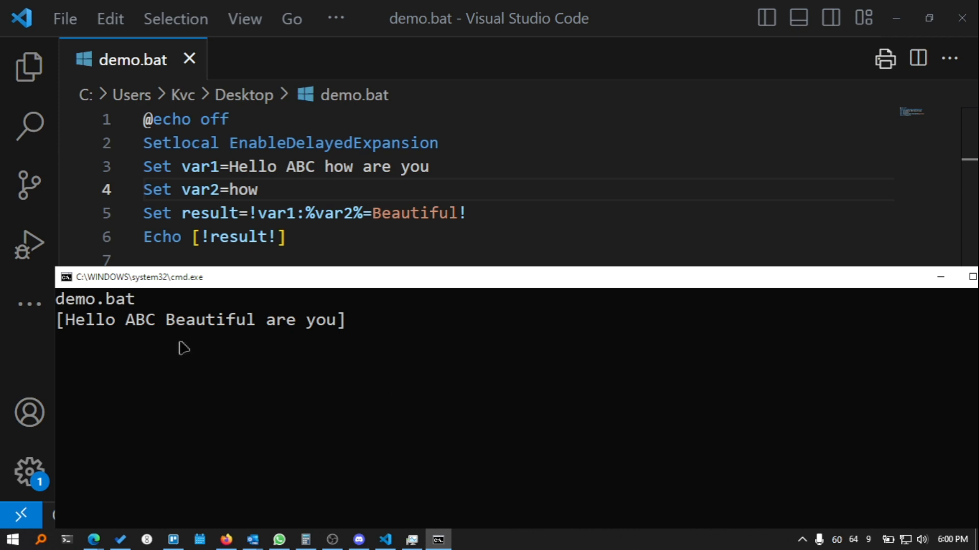
pyautogui.moveTo(285, 345)
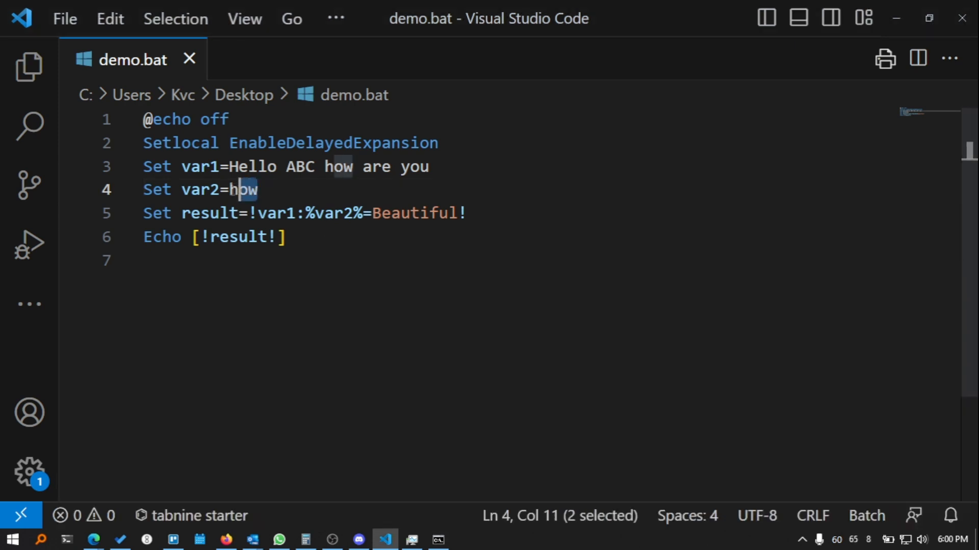
# Restore var2 to ABC on line 4 and inspect the substitution expression on line 5
pyautogui.write('ABC')
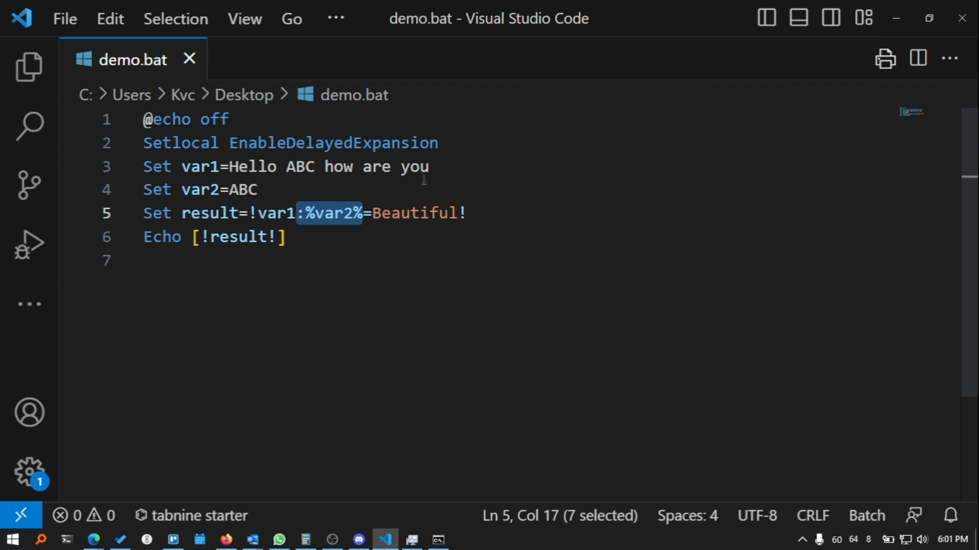
pyautogui.doubleClick(332, 143)
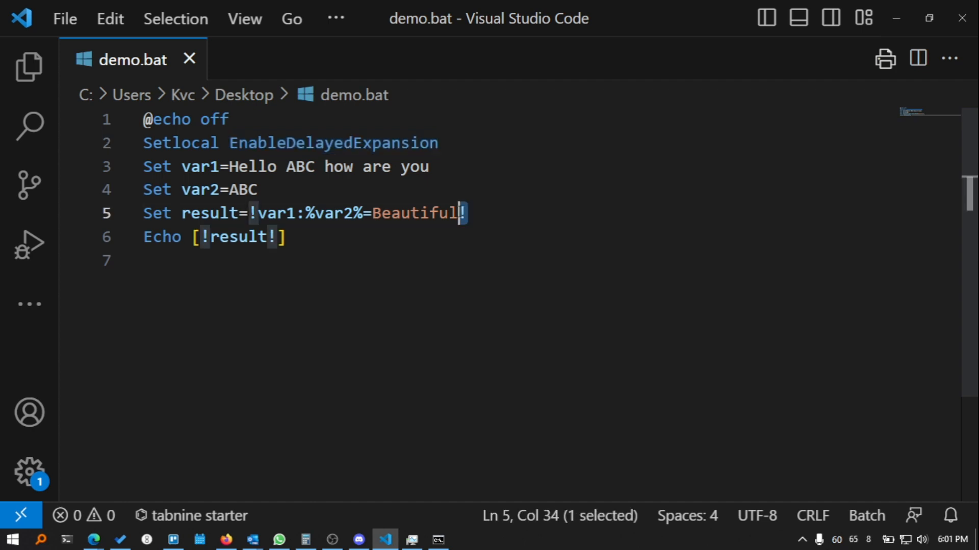
pyautogui.moveTo(505, 263)
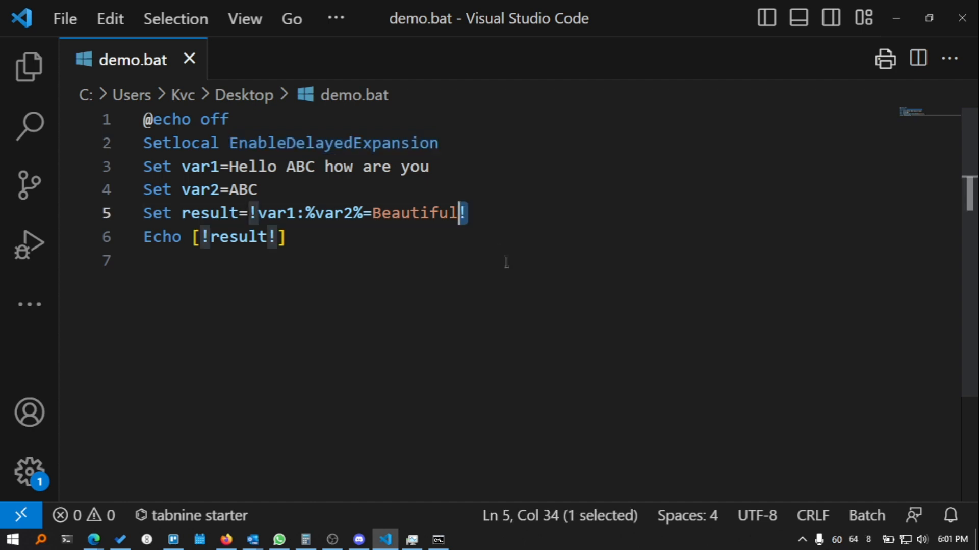